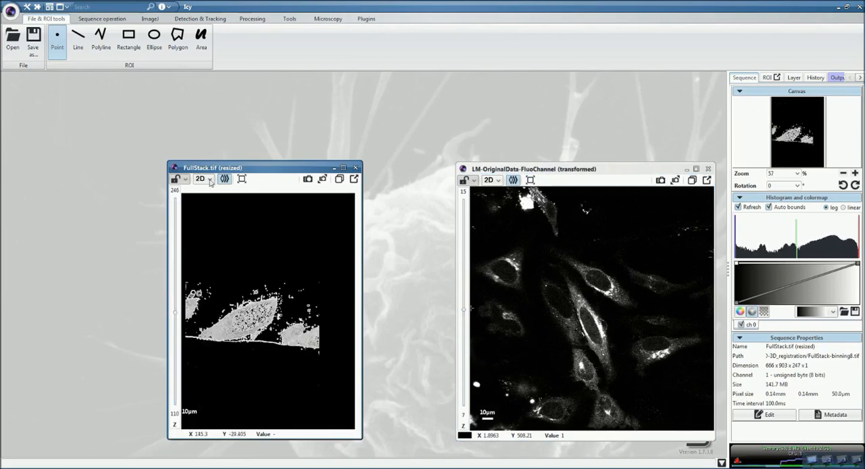
# - Switch both the EM and fluorescence stacks to 3D (VTK) volume views and orbit each
pyautogui.click(210, 178)
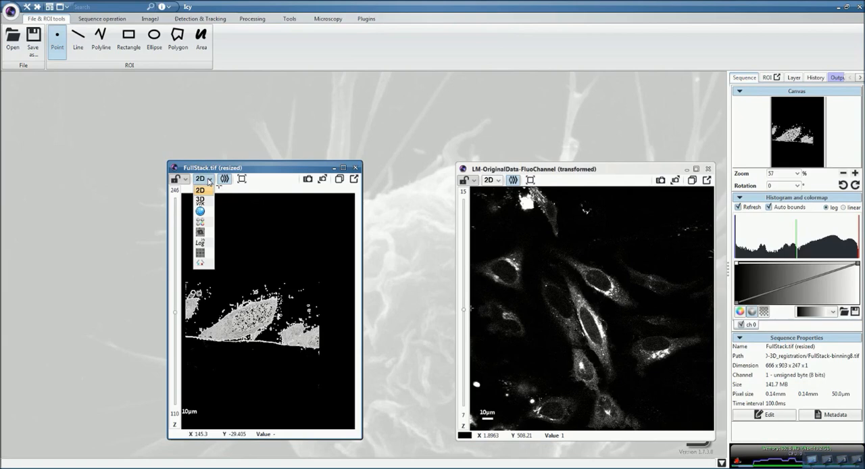
pyautogui.moveTo(200, 199)
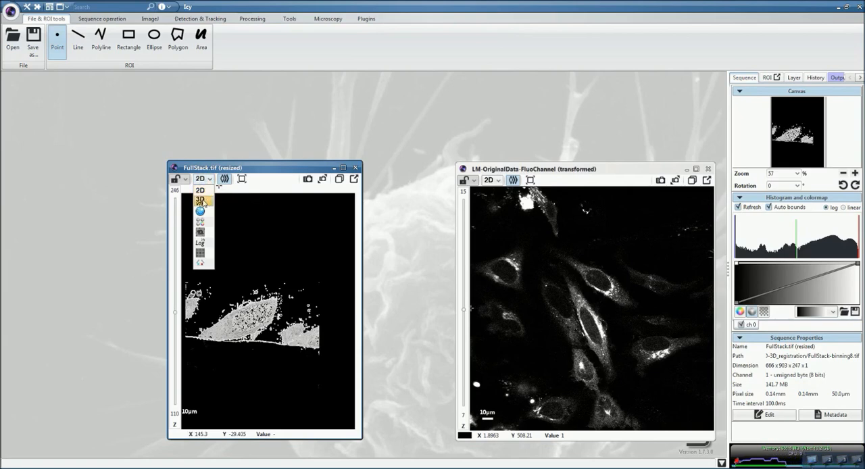
pyautogui.click(200, 200)
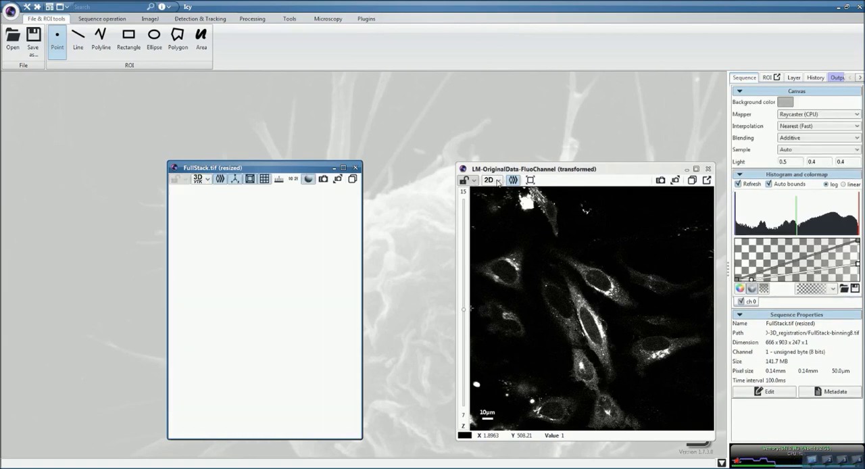
pyautogui.click(490, 180)
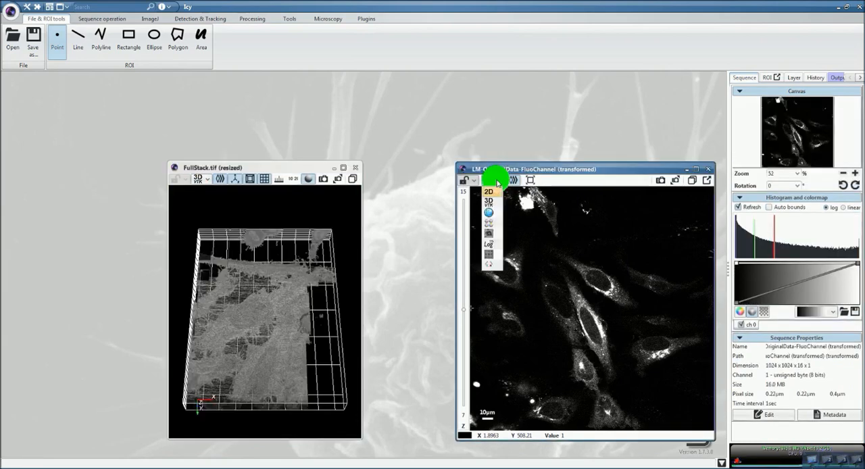
pyautogui.click(488, 200)
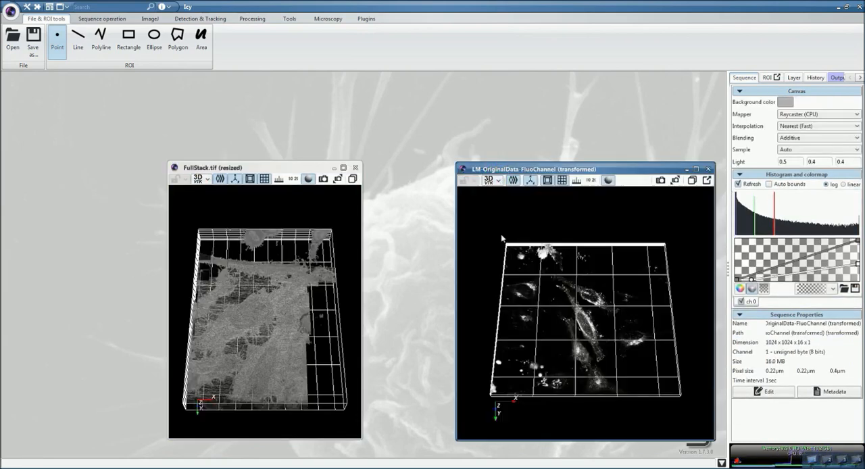
pyautogui.moveTo(755, 213)
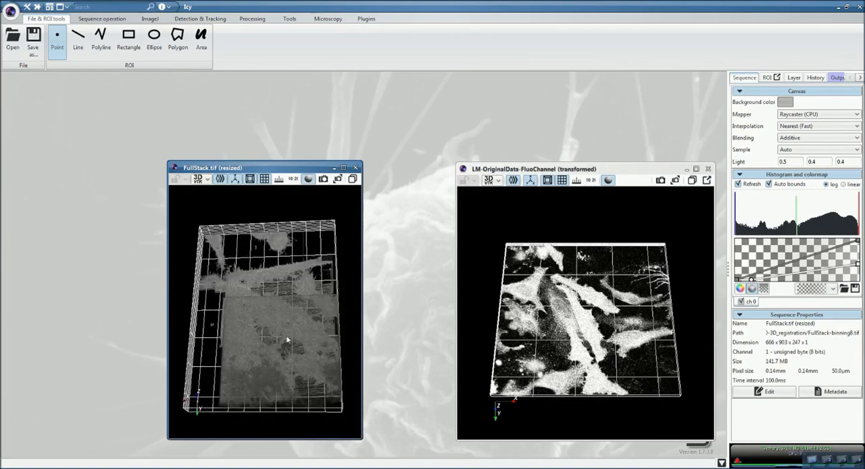
pyautogui.moveTo(270, 304); pyautogui.dragTo(320, 367)
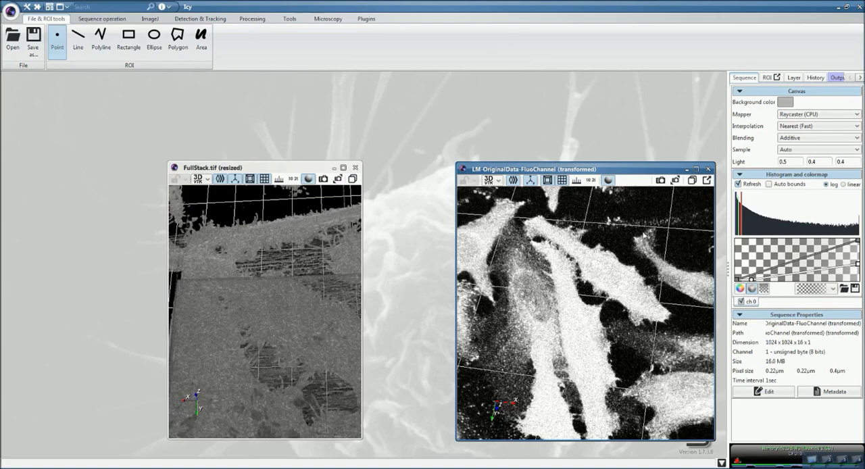
pyautogui.moveTo(594, 304); pyautogui.dragTo(669, 277)
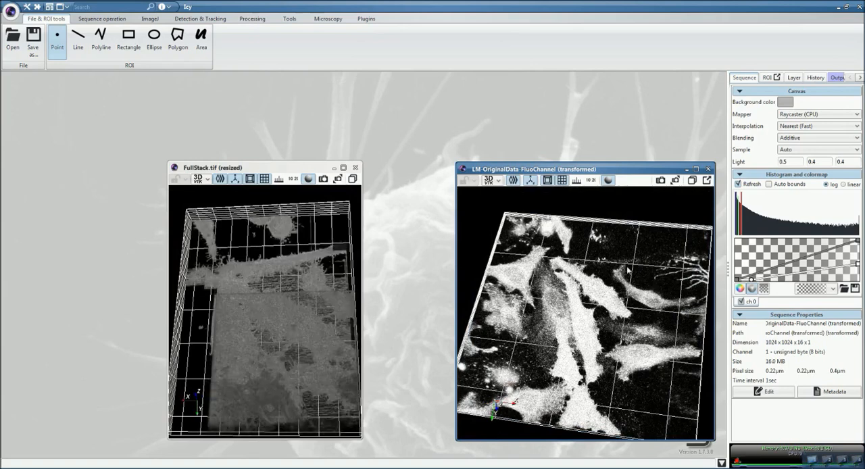
pyautogui.moveTo(315, 376)
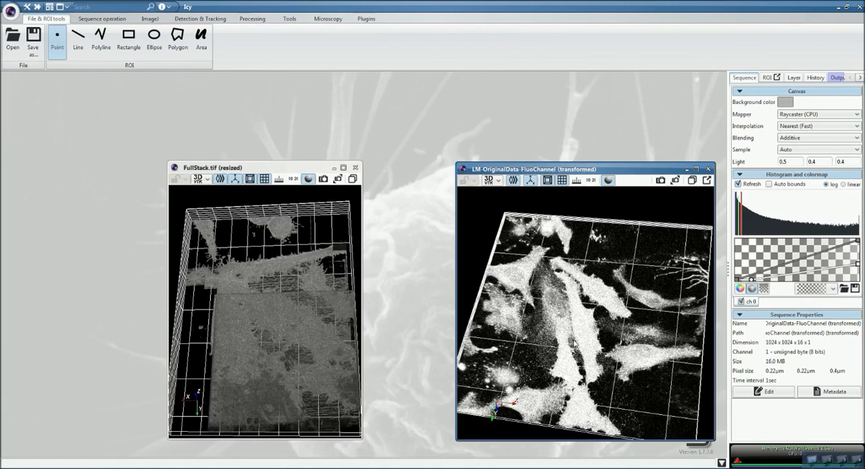
pyautogui.moveTo(593, 345)
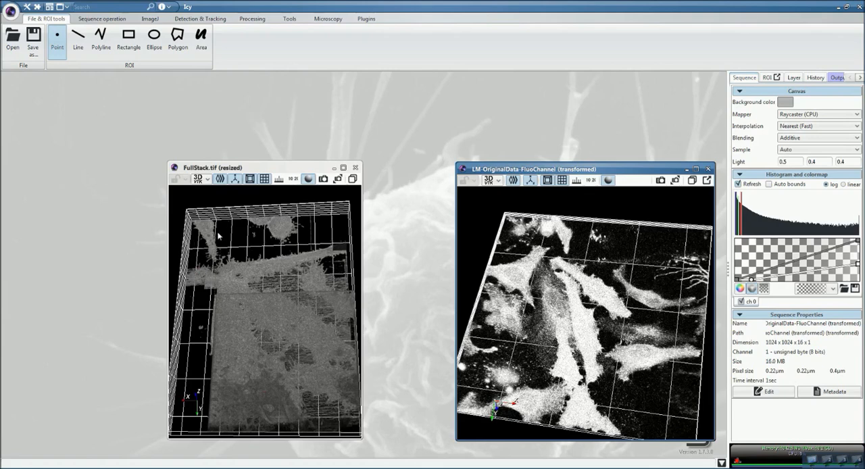
pyautogui.moveTo(221, 225)
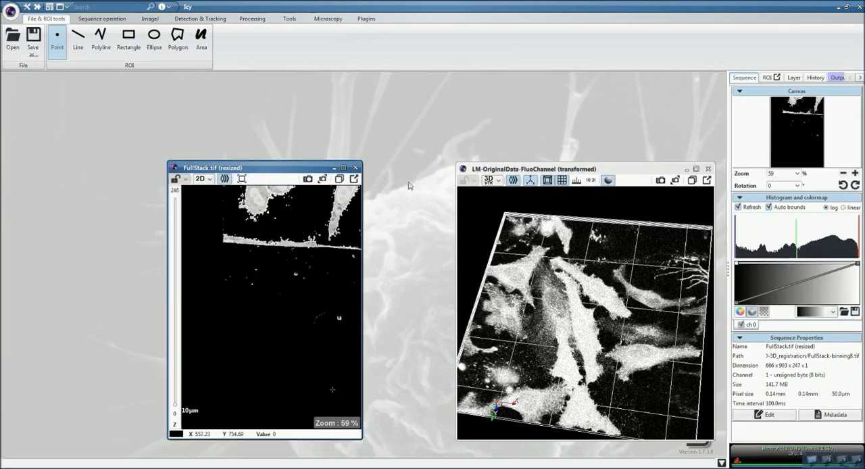
# - Return the fluorescence stack's canvas to the 2D slice view
pyautogui.click(490, 179)
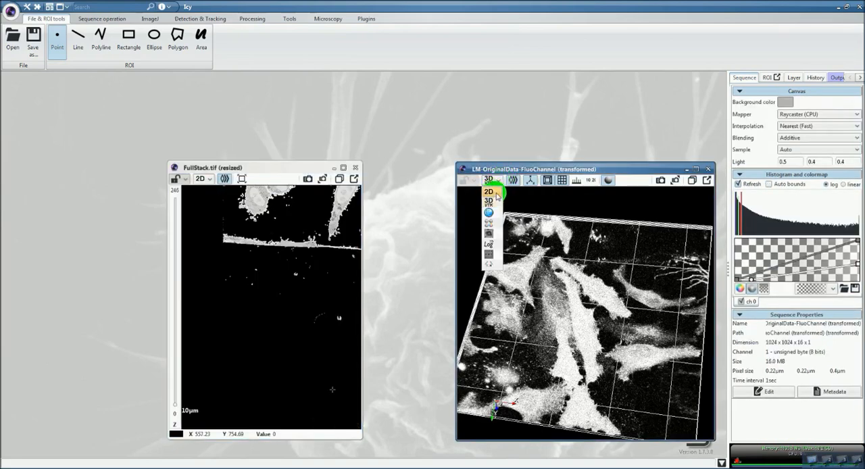
pyautogui.click(489, 191)
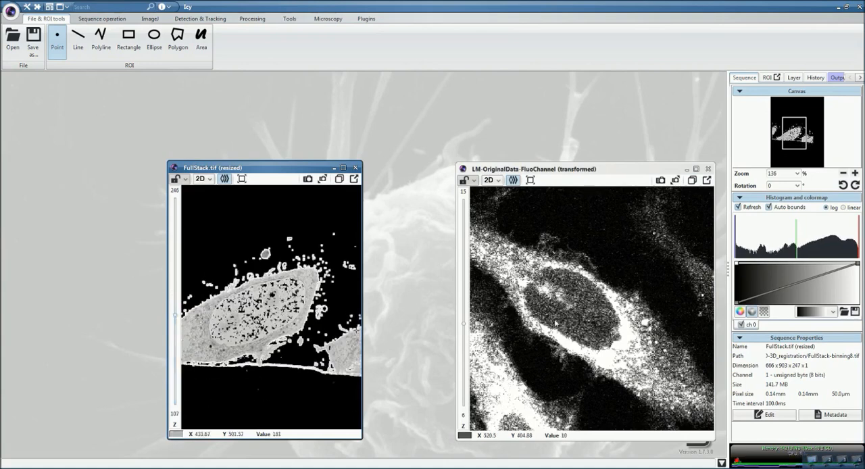
pyautogui.moveTo(562, 323)
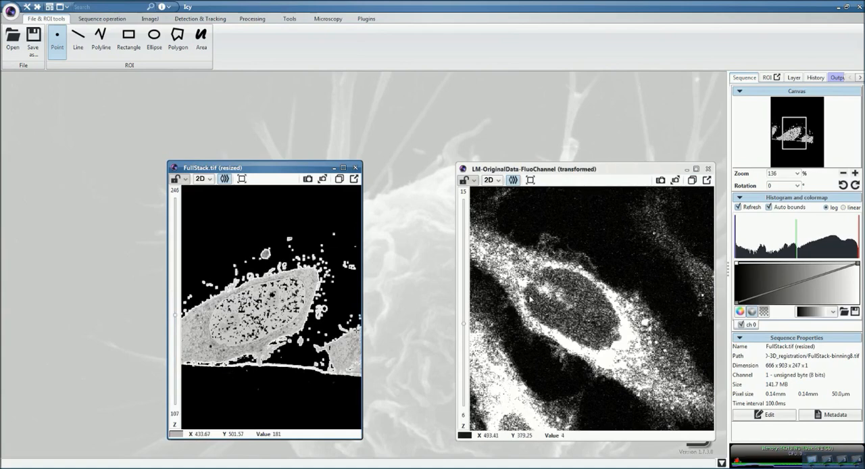
pyautogui.moveTo(431, 218)
pyautogui.write('eC-CEL')
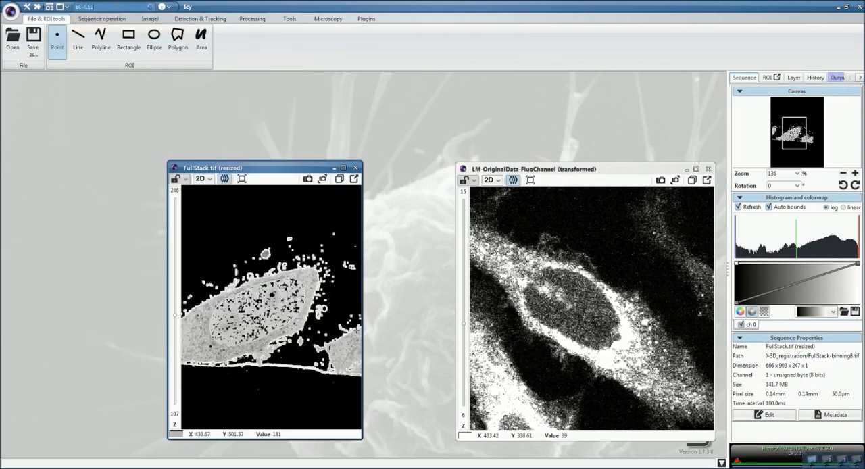
# - Search for the ec-CLEM plugin and launch it
pyautogui.click(367, 18)
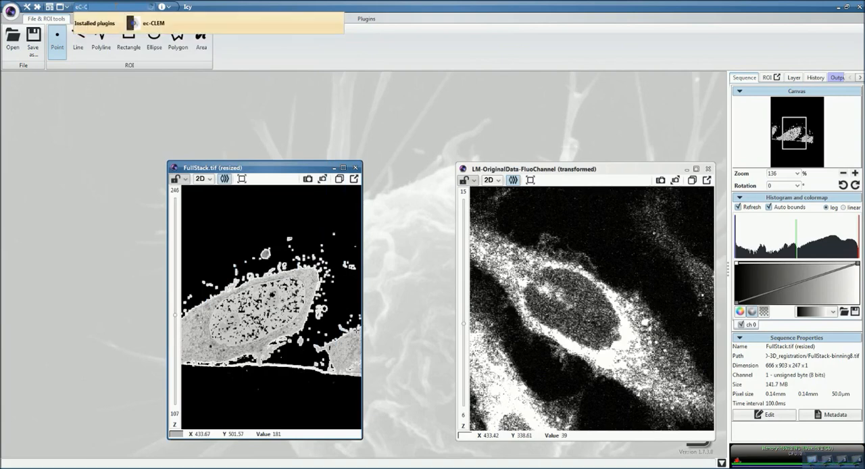
pyautogui.click(153, 22)
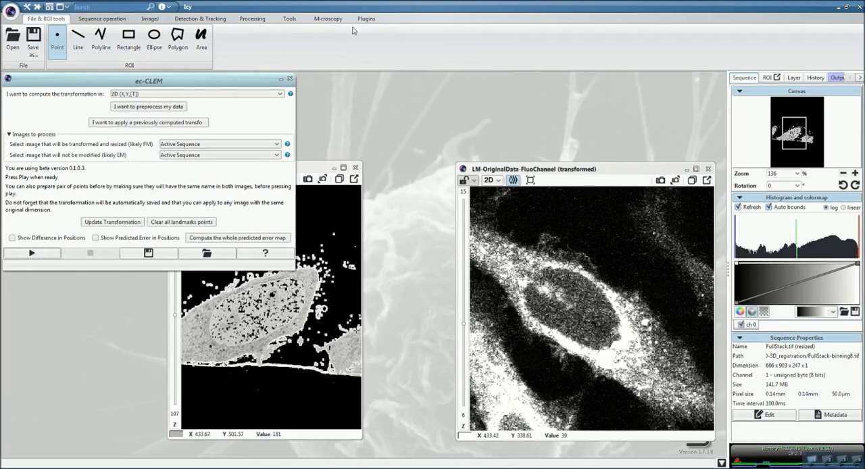
pyautogui.click(366, 19)
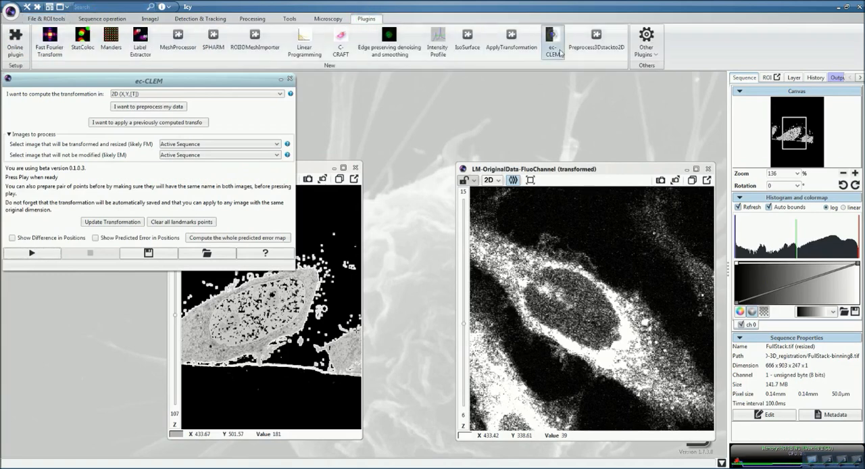
# - Choose 3D (X,Y,Z,[T]) transformation with FullStack.tif (resized) as the fixed image, and start
pyautogui.click(196, 94)
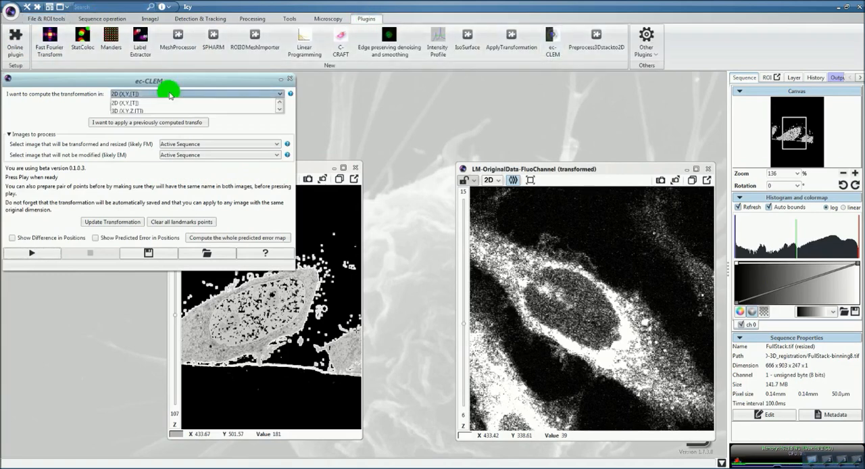
pyautogui.click(196, 110)
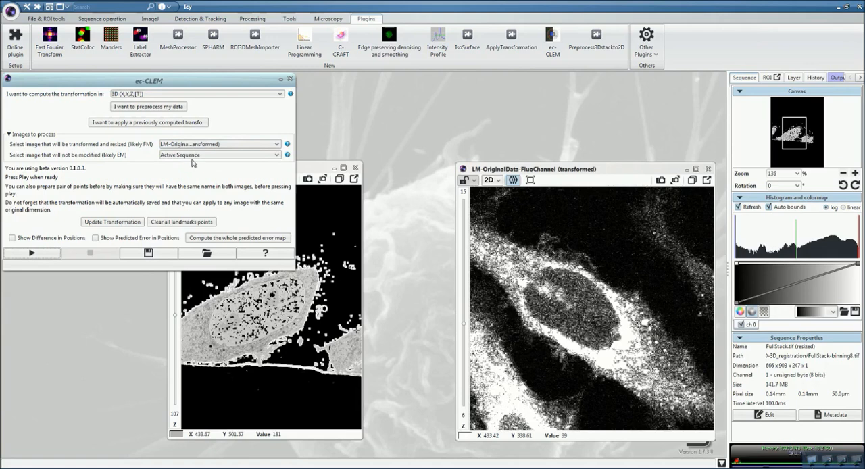
pyautogui.click(218, 155)
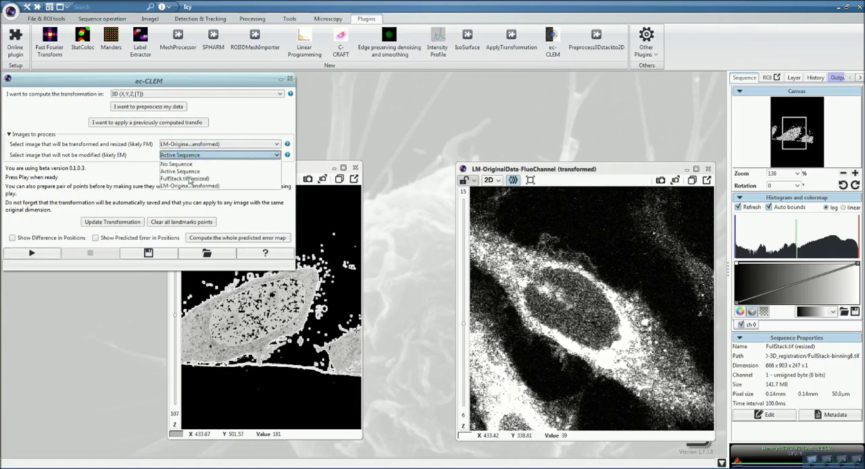
pyautogui.click(184, 178)
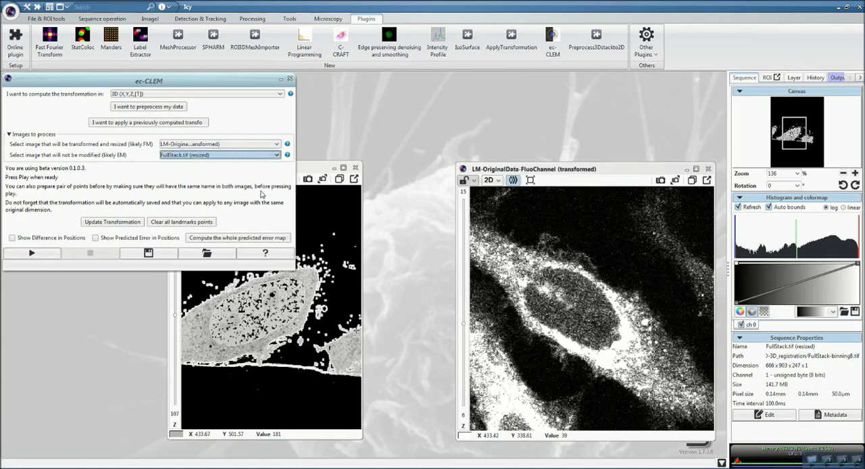
pyautogui.click(31, 253)
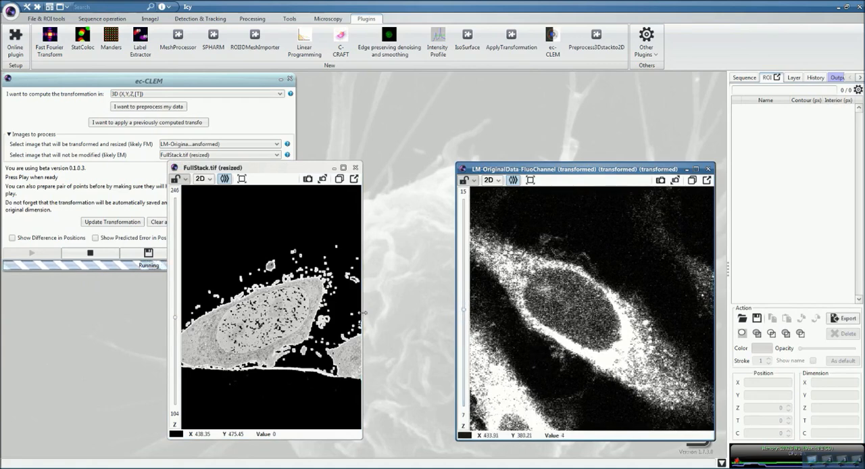
# - Add Point 1 on the EM nucleus and drag its fluorescence counterpart onto the matching nucleus
pyautogui.click(264, 318)
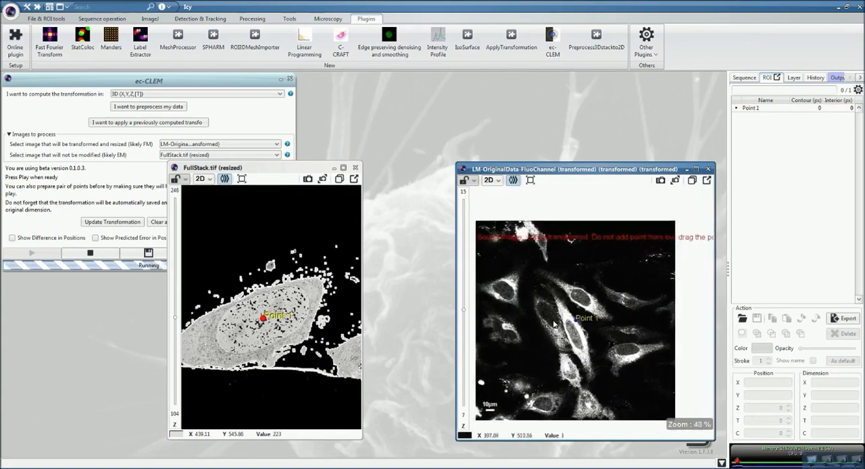
pyautogui.scroll(3)
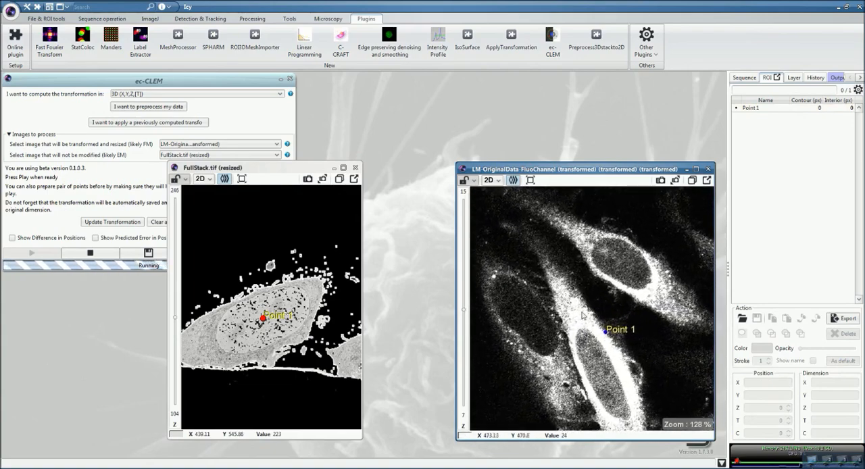
pyautogui.click(605, 331)
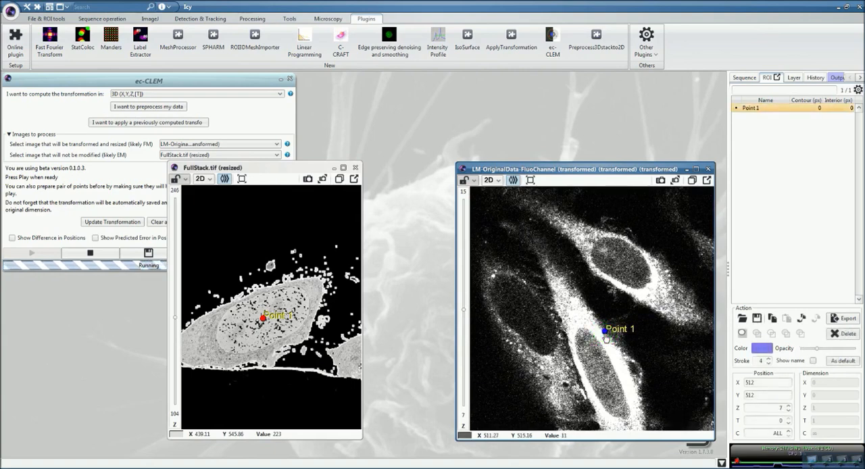
pyautogui.moveTo(604, 332); pyautogui.dragTo(620, 263)
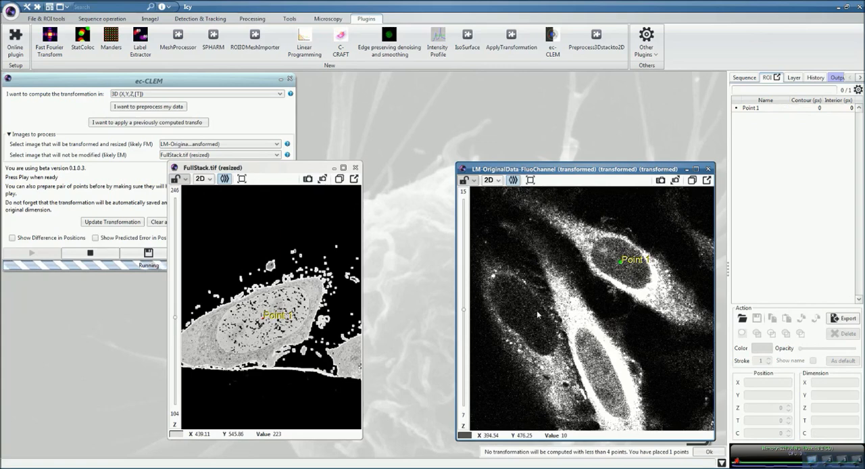
pyautogui.moveTo(539, 394)
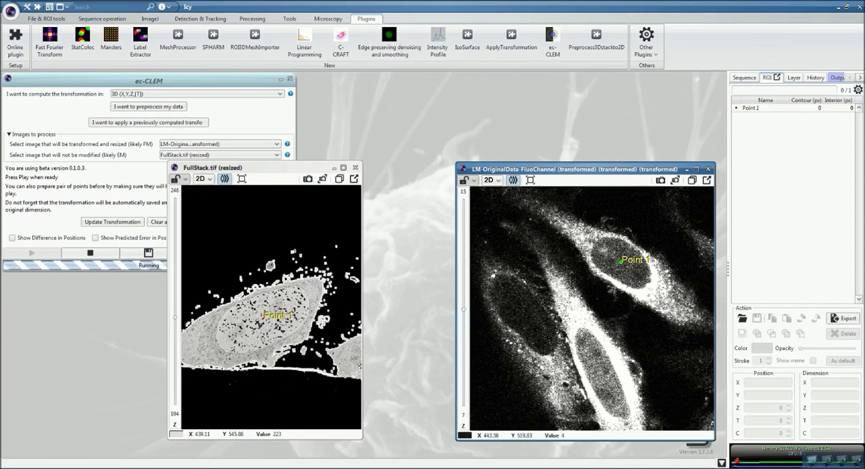
pyautogui.moveTo(570, 340)
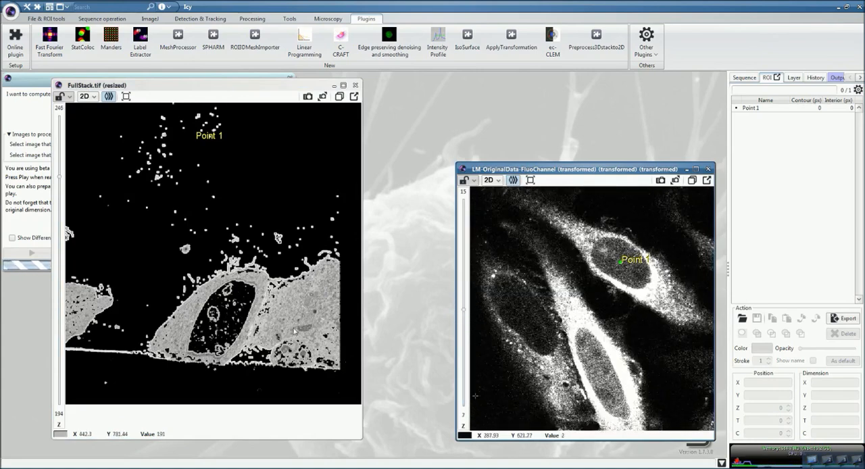
# - Add landmark Point 2 inside the nucleus on the FullStack.tif EM slice
pyautogui.click(225, 315)
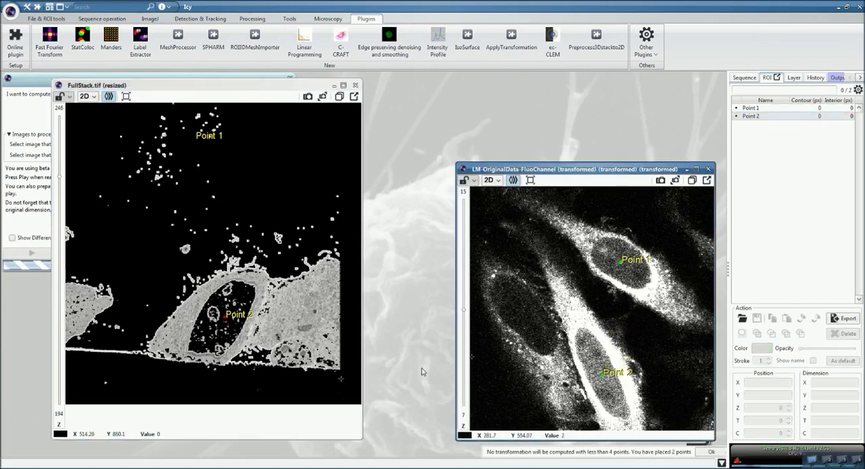
pyautogui.moveTo(20, 305)
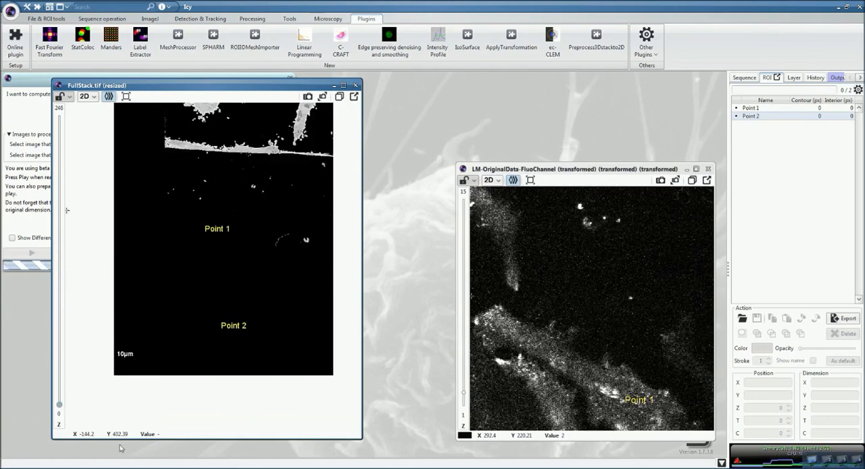
# - Place Point 3 on the EM structure and drag its fluorescence match onto the same structure
pyautogui.click(298, 136)
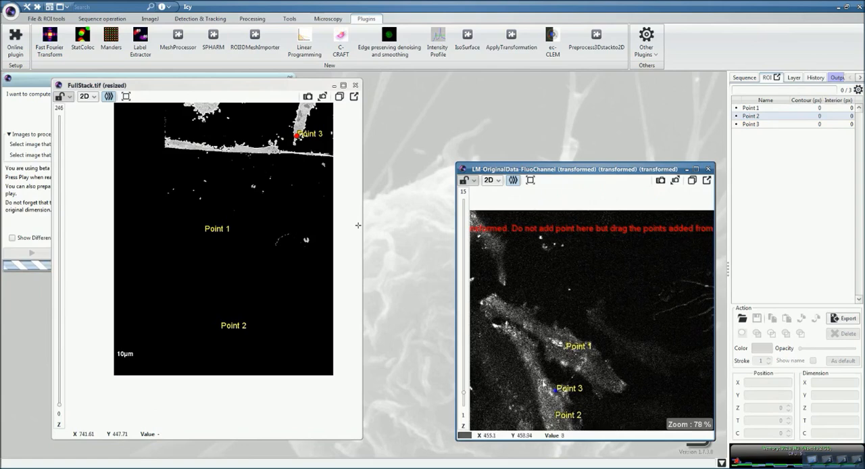
pyautogui.moveTo(568, 388); pyautogui.dragTo(507, 287)
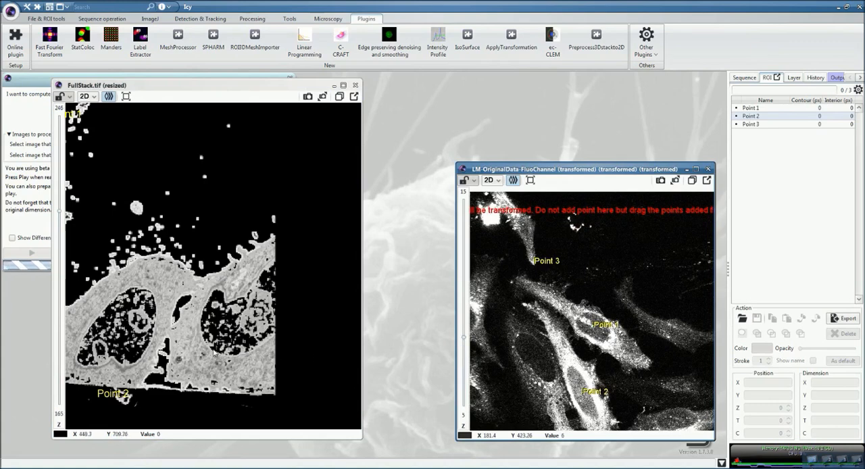
# - Place landmark Point 4 inside the right-hand cell on the EM stack
pyautogui.click(213, 349)
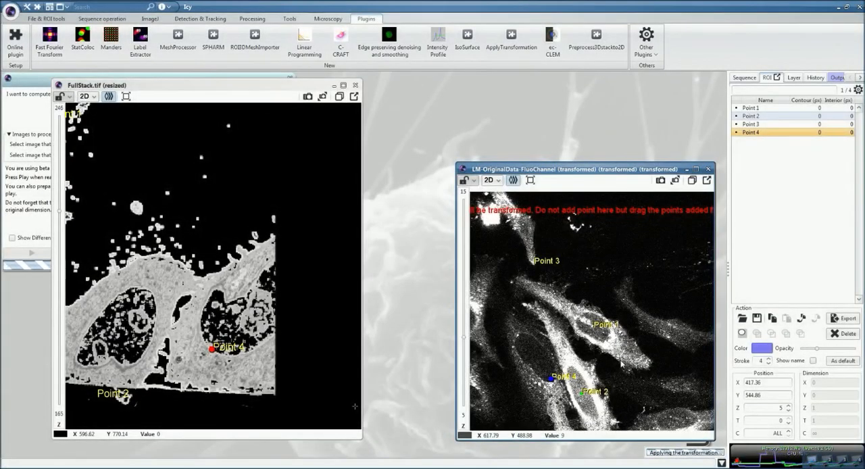
pyautogui.moveTo(665, 232)
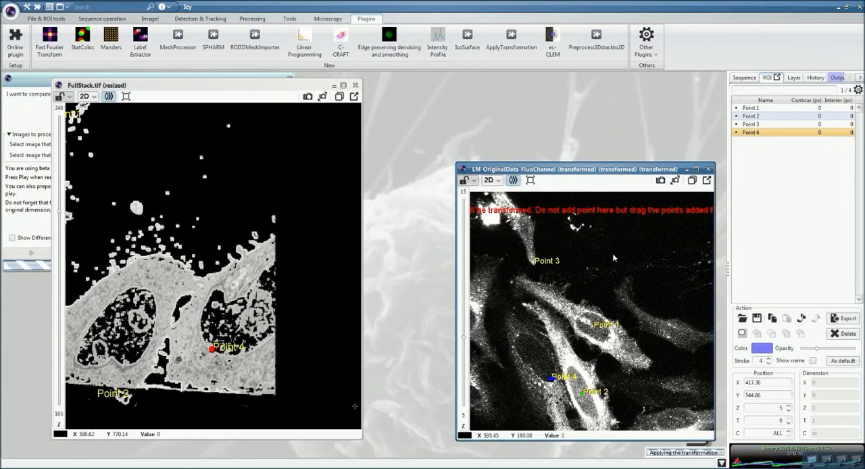
pyautogui.moveTo(177, 184)
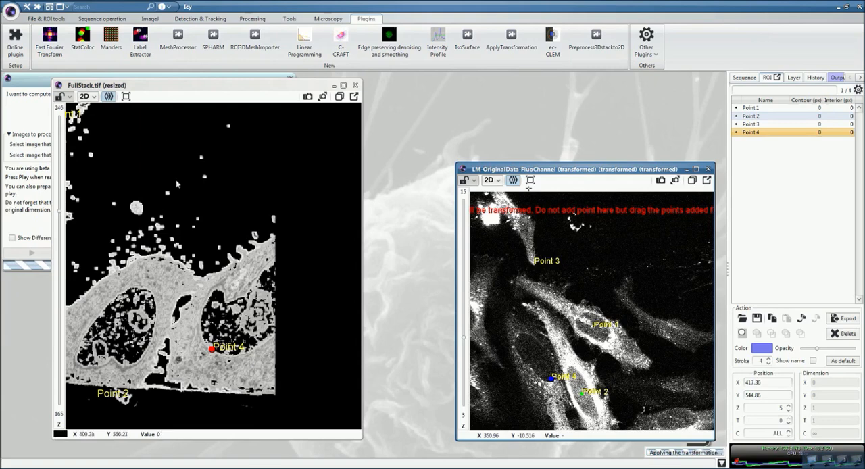
pyautogui.moveTo(455, 223)
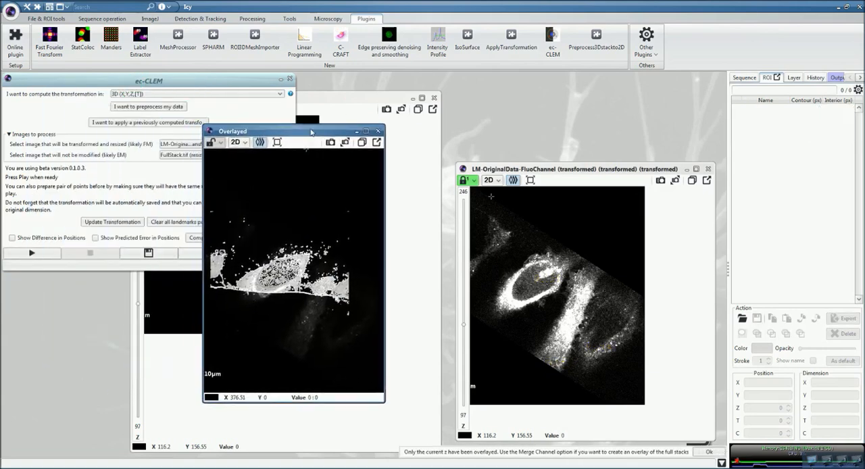
# - Reposition the Overlayed window and zoom in on the cell
pyautogui.moveTo(311, 131); pyautogui.dragTo(338, 113)
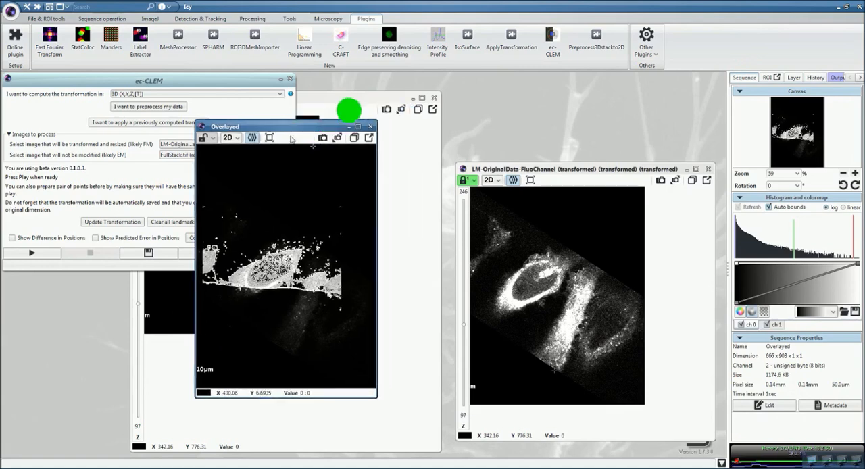
pyautogui.moveTo(224, 126); pyautogui.dragTo(253, 121)
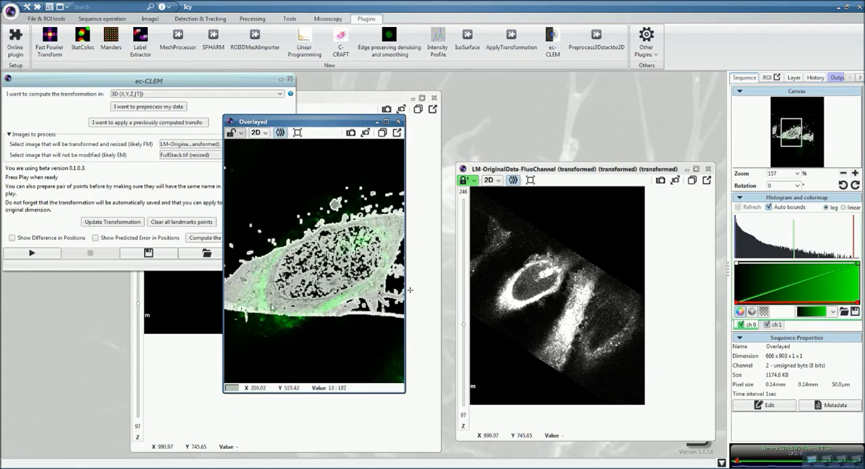
pyautogui.moveTo(271, 308)
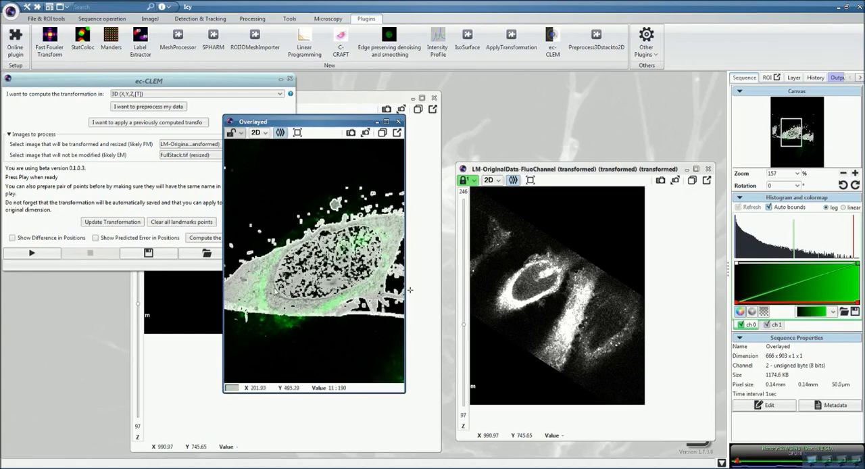
pyautogui.moveTo(374, 289)
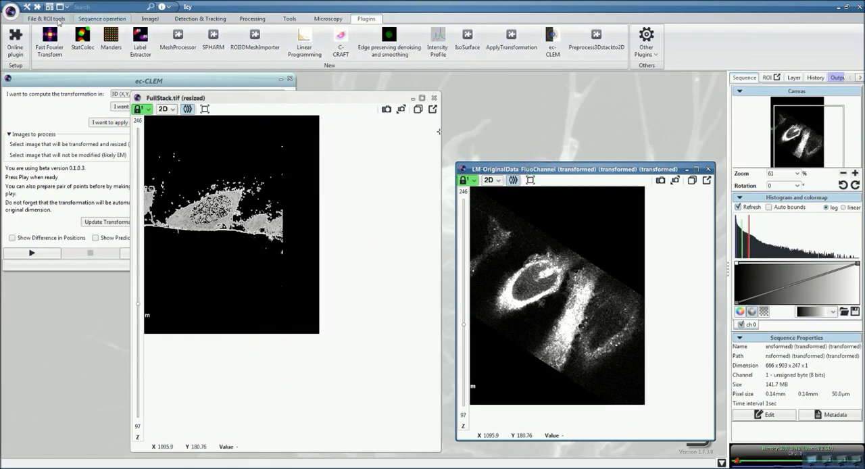
# - Channel-merge FullStack.tif with the transformed fluorescence stack via Sequence operation > Channel Merge
pyautogui.click(101, 18)
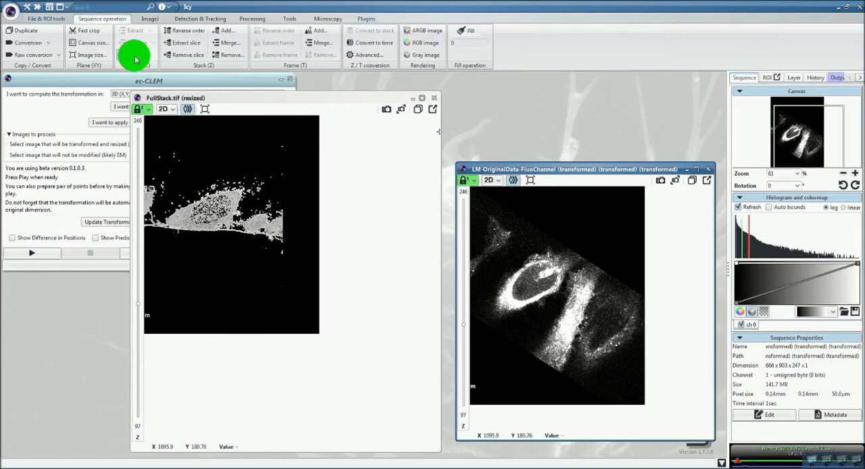
pyautogui.click(136, 55)
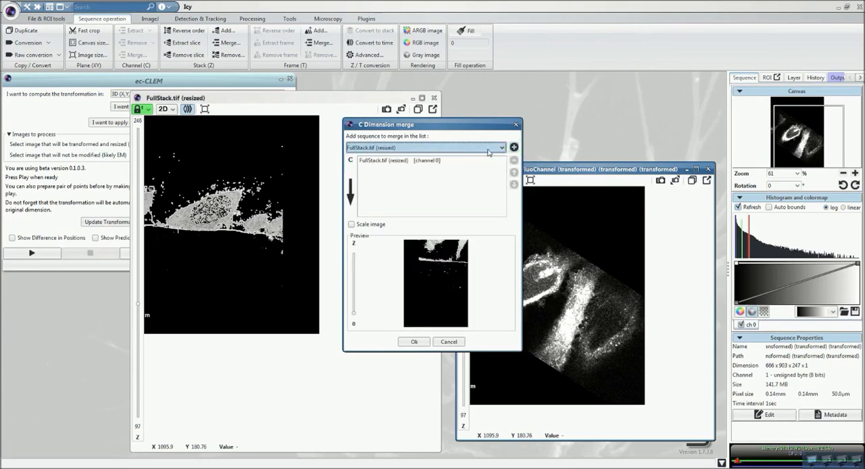
pyautogui.click(501, 147)
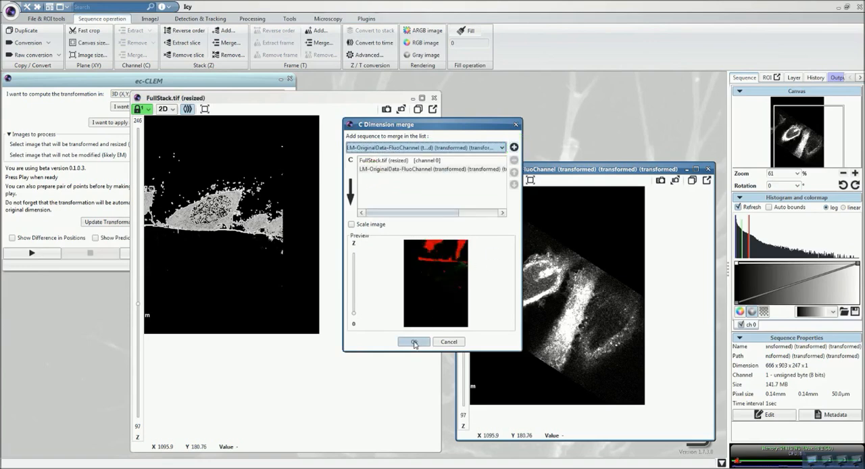
pyautogui.click(413, 341)
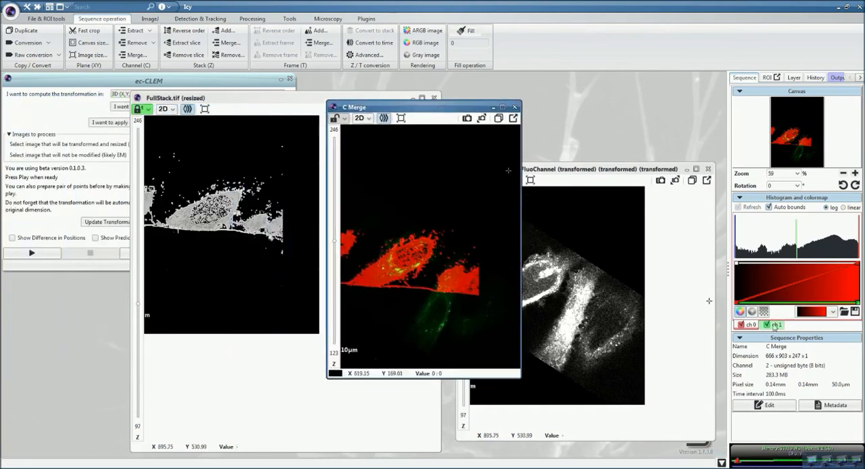
# - Give C Merge's EM channel a gray colormap and tile the three windows horizontally
pyautogui.click(815, 312)
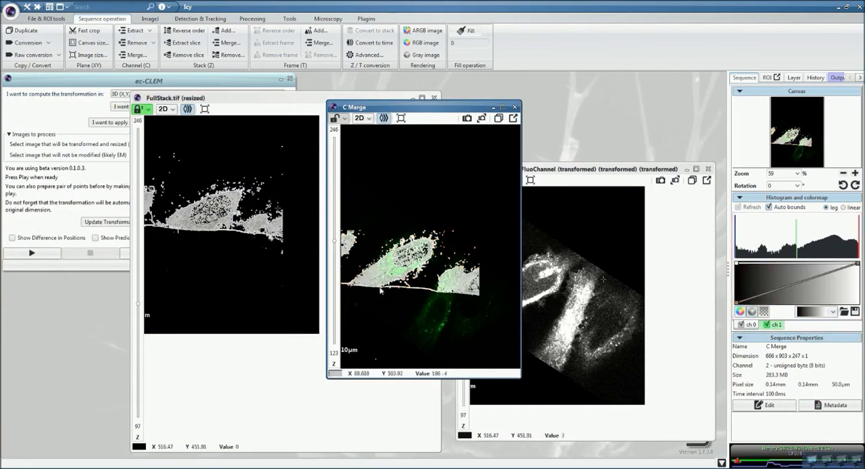
pyautogui.click(776, 325)
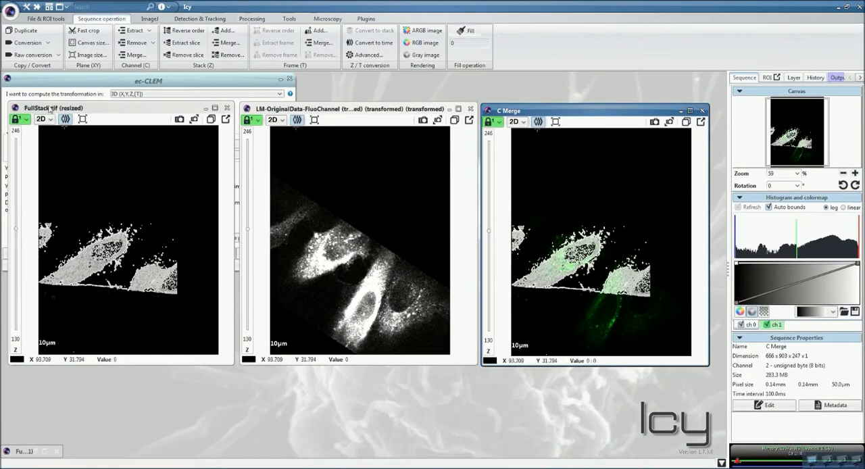
pyautogui.moveTo(311, 283)
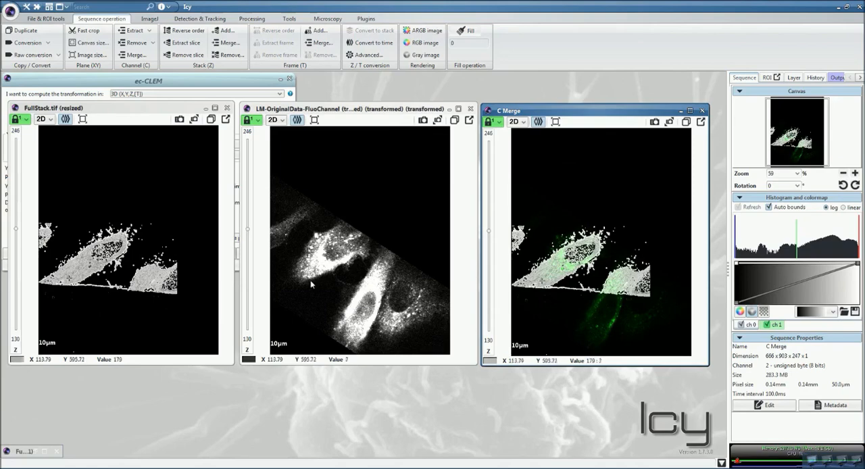
pyautogui.moveTo(480, 259)
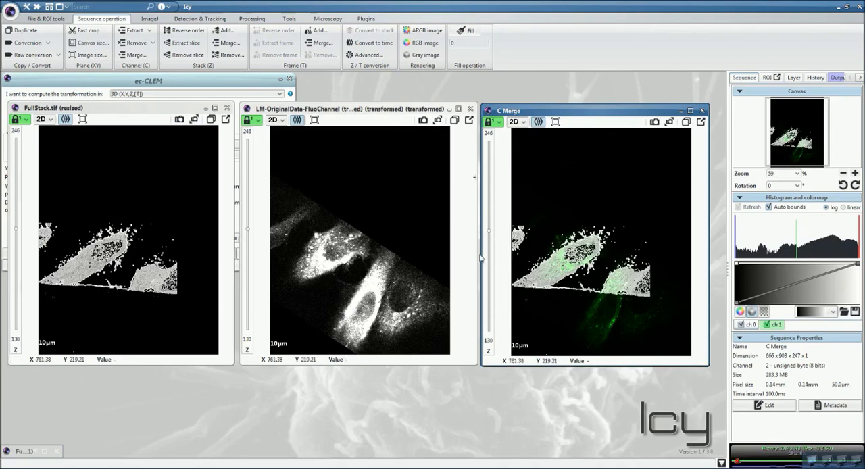
# - Drag FullMerge3ChannelsBin8.tif into Icy to open the three-channel merged stack
pyautogui.moveTo(488, 230); pyautogui.dragTo(488, 159)
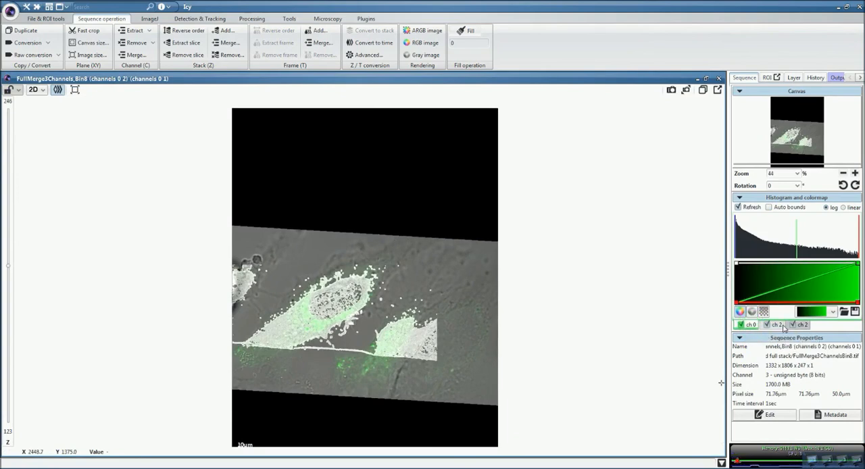
# - Toggle the third and gray background channels, then hide the green fluorescence channel
pyautogui.click(803, 325)
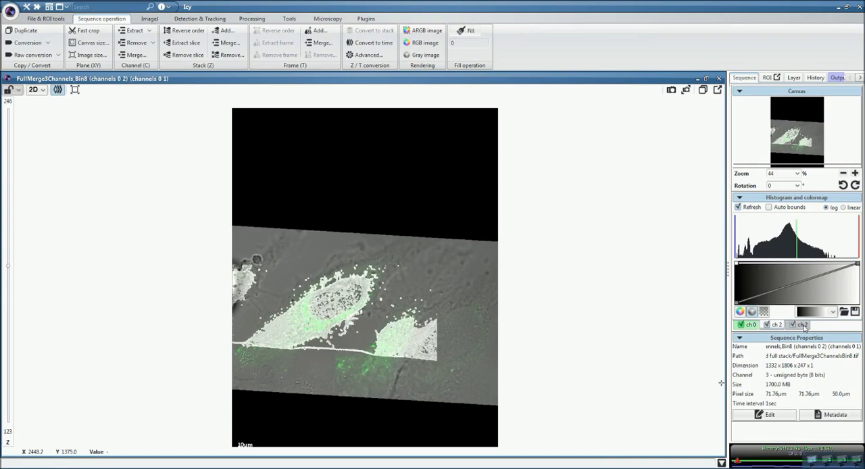
pyautogui.click(803, 324)
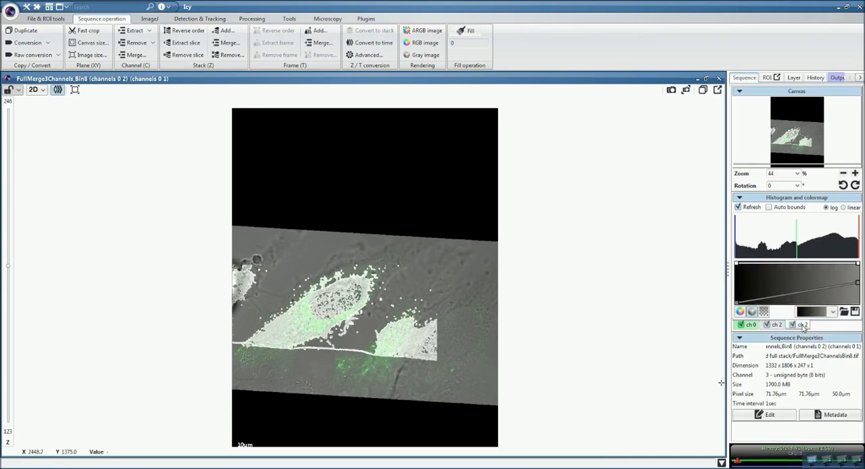
pyautogui.click(767, 325)
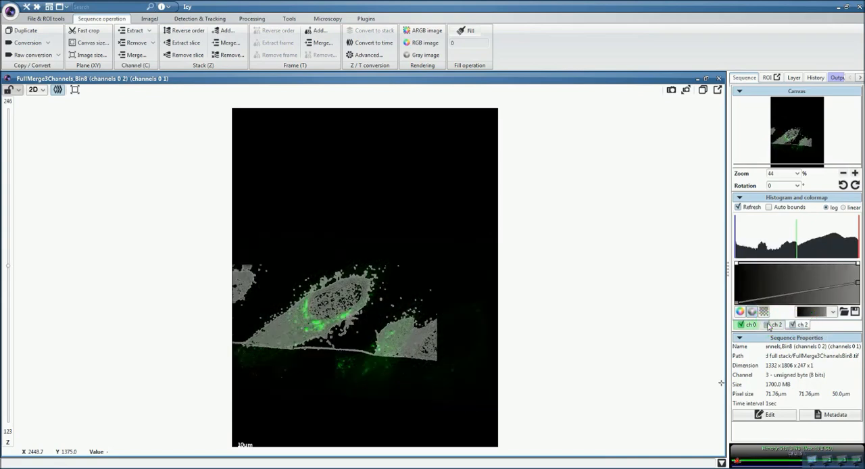
pyautogui.click(766, 325)
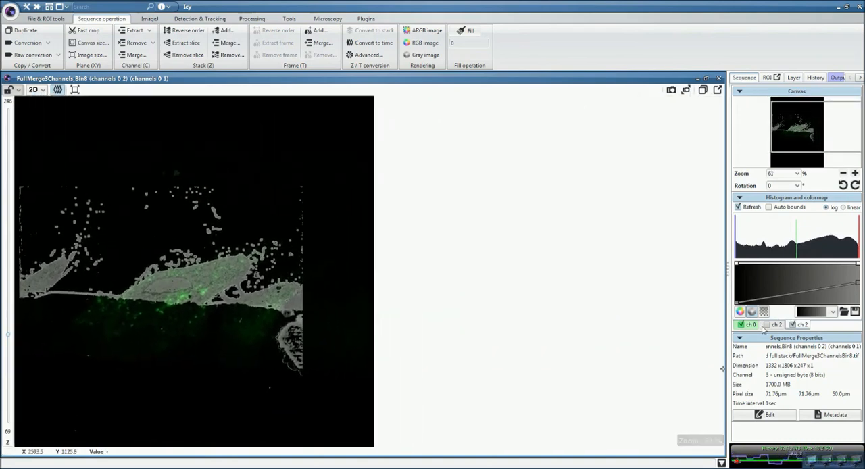
pyautogui.click(741, 324)
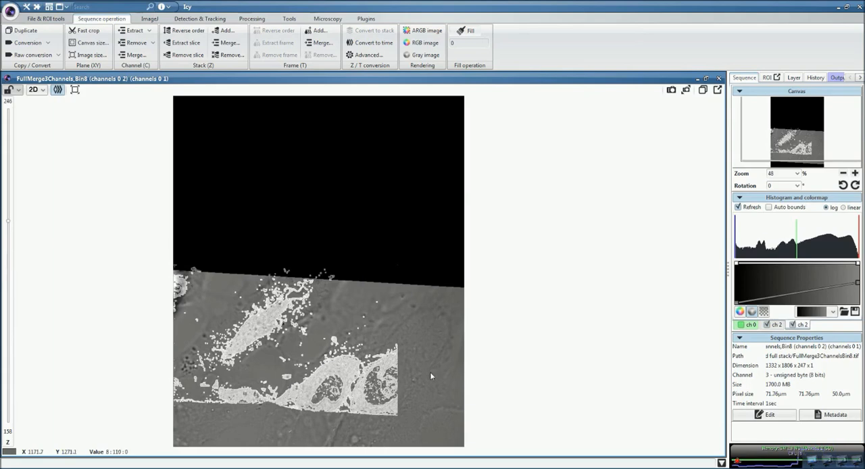
pyautogui.moveTo(428, 314)
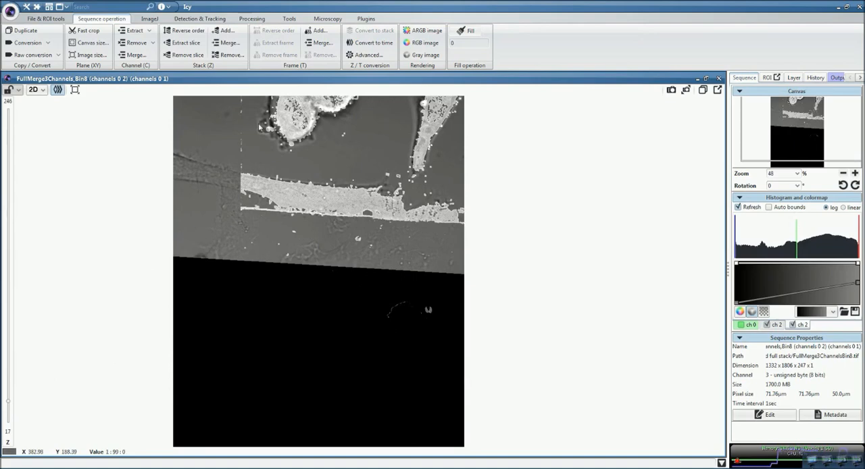
pyautogui.moveTo(171, 145)
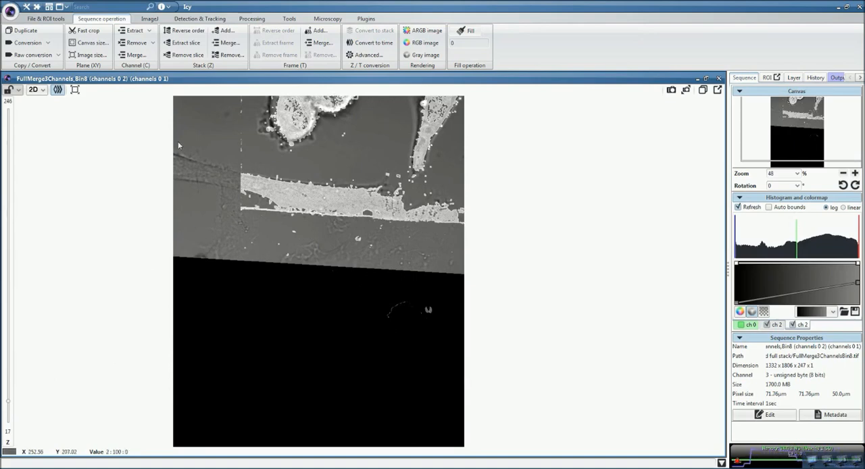
pyautogui.moveTo(10, 402)
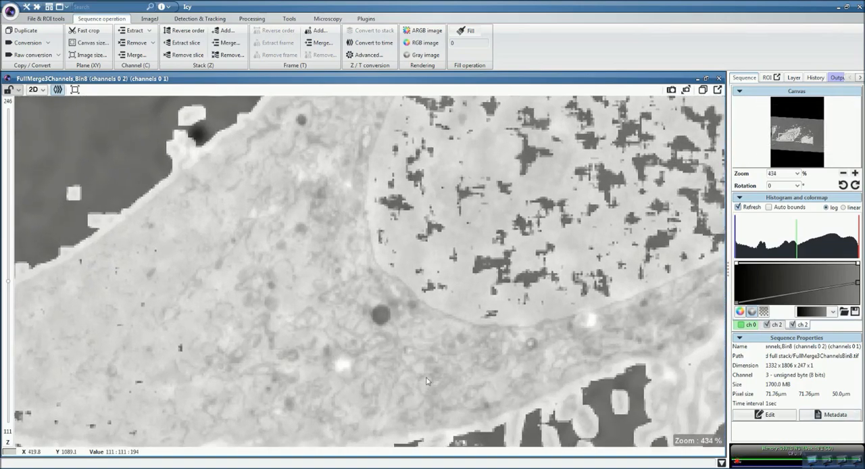
# - Zoom into the EM nucleus and switch off the second, gray background channel
pyautogui.scroll(3)
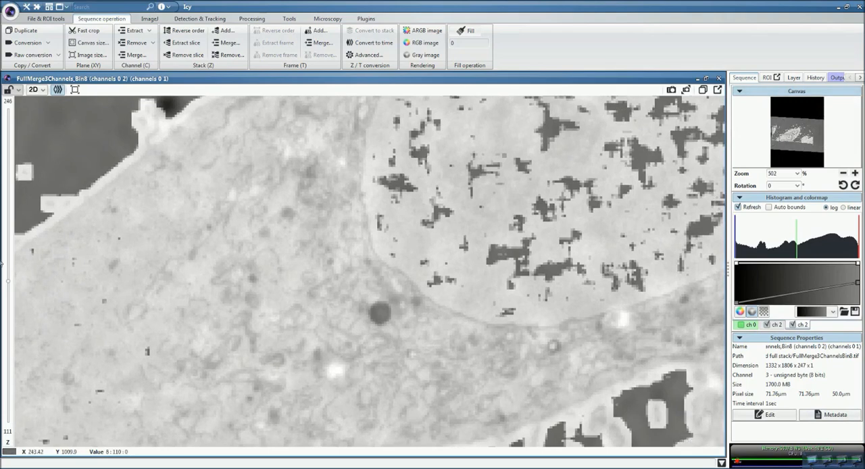
pyautogui.moveTo(771, 328)
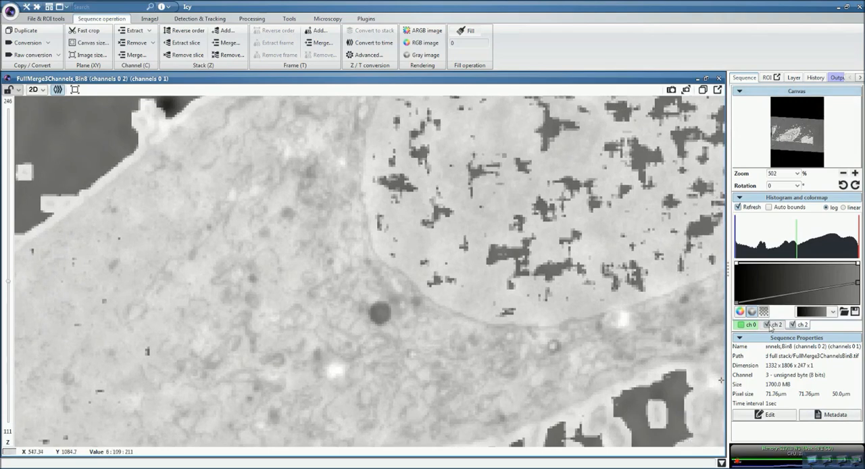
pyautogui.click(742, 325)
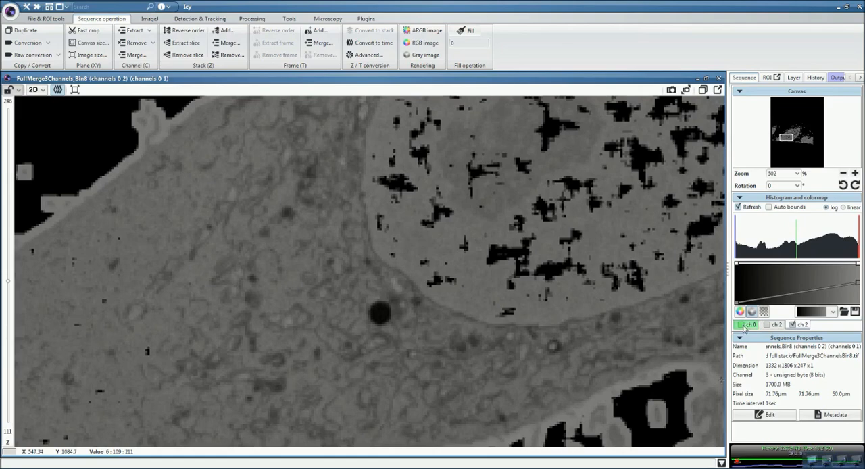